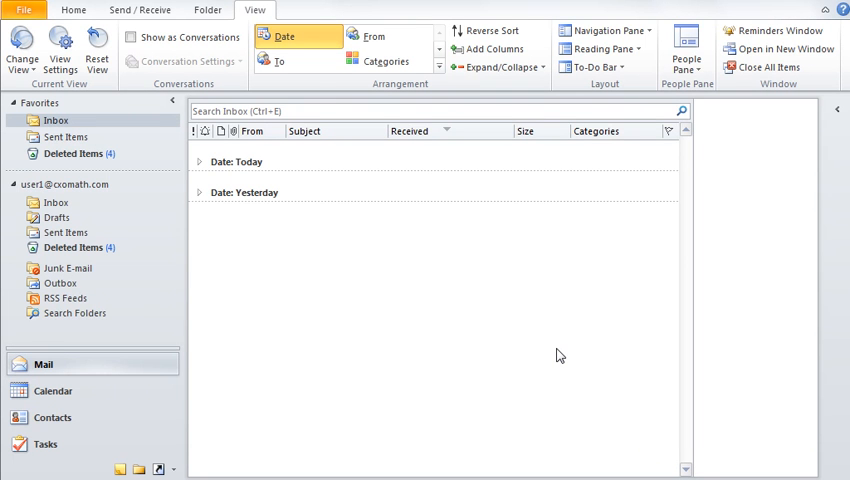
Step: Add a new conditional formatting rule named Testing to the Inbox view
{"action": "left_click", "coordinate": [244, 192]}
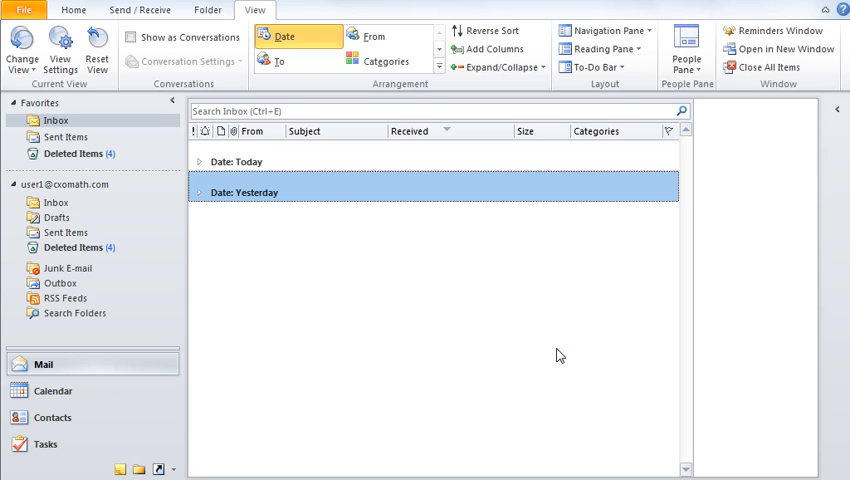
{"action": "mouse_move", "coordinate": [60, 48]}
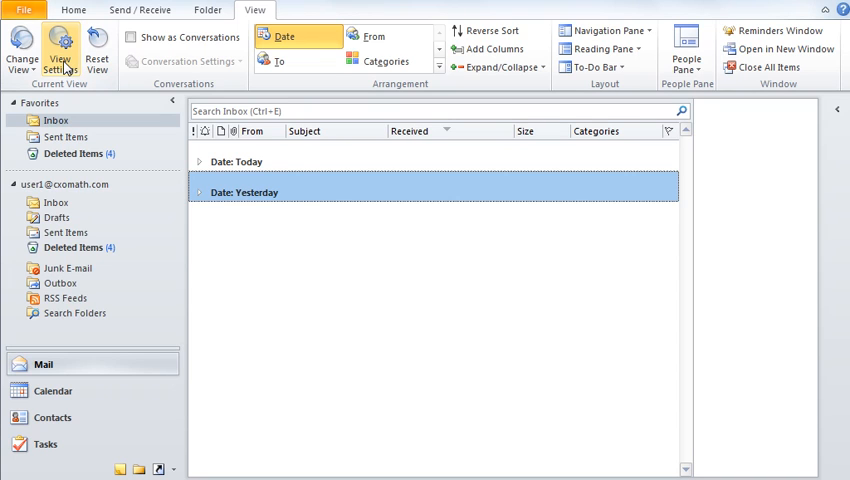
{"action": "left_click", "coordinate": [60, 48]}
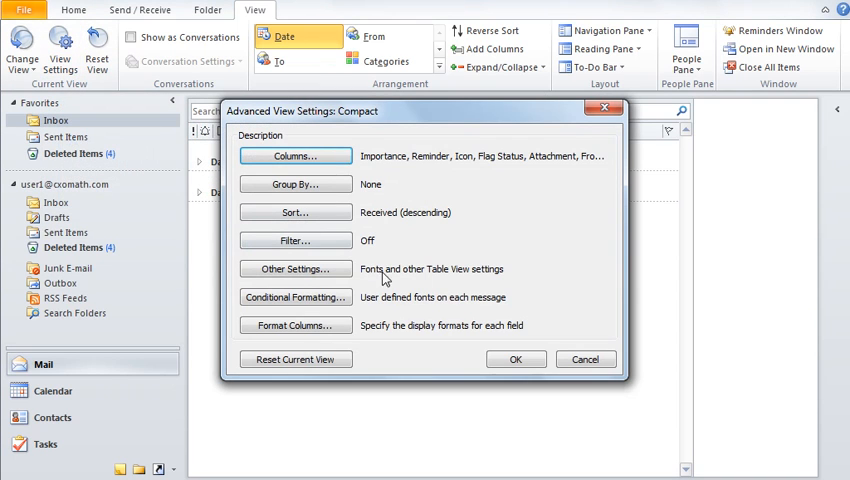
{"action": "mouse_move", "coordinate": [410, 290]}
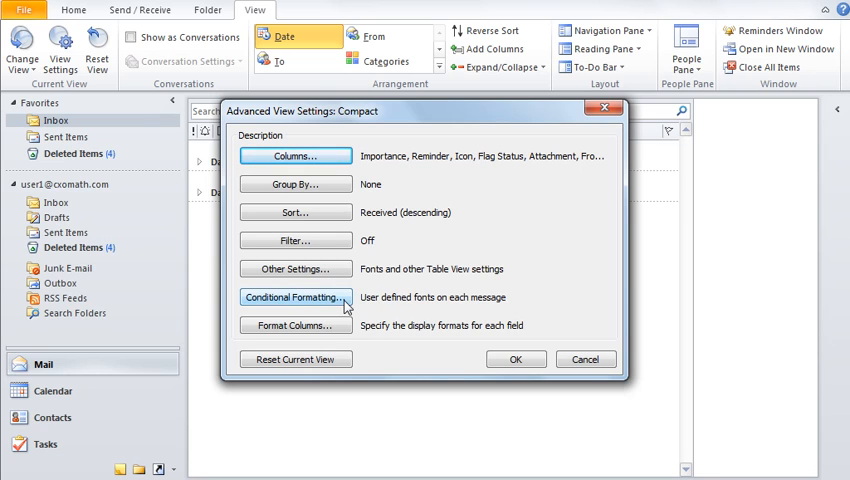
{"action": "left_click", "coordinate": [296, 296]}
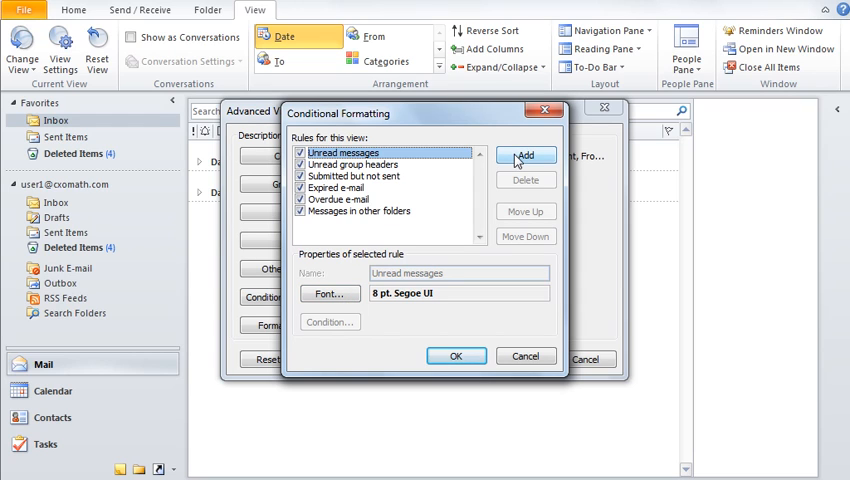
{"action": "left_click", "coordinate": [524, 156]}
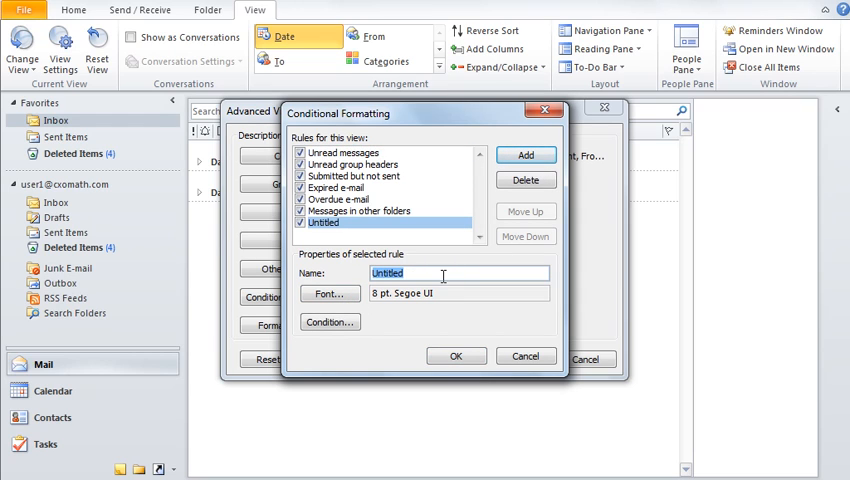
{"action": "type", "text": "Testing"}
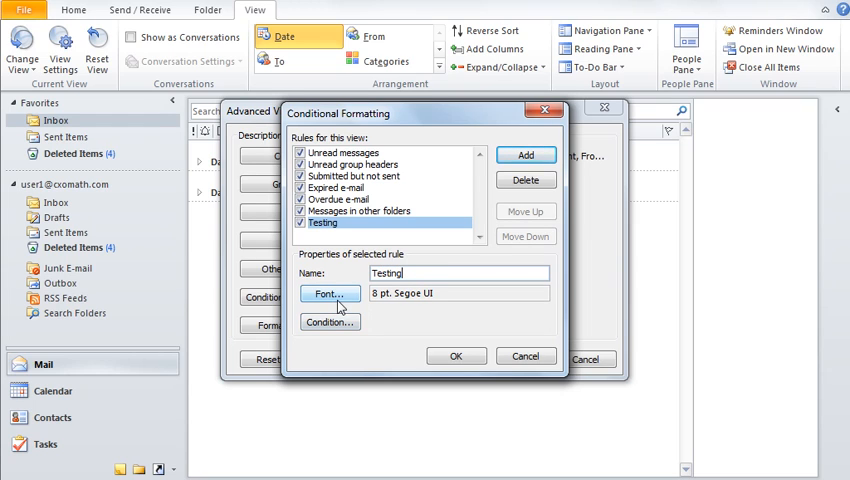
{"action": "mouse_move", "coordinate": [344, 300]}
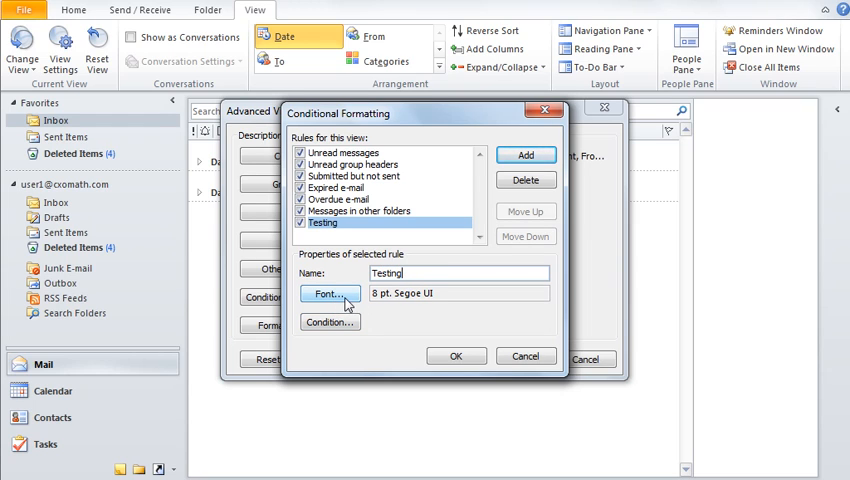
Step: Give the Testing rule a green 8 pt Showcard Gothic font
{"action": "left_click", "coordinate": [328, 294]}
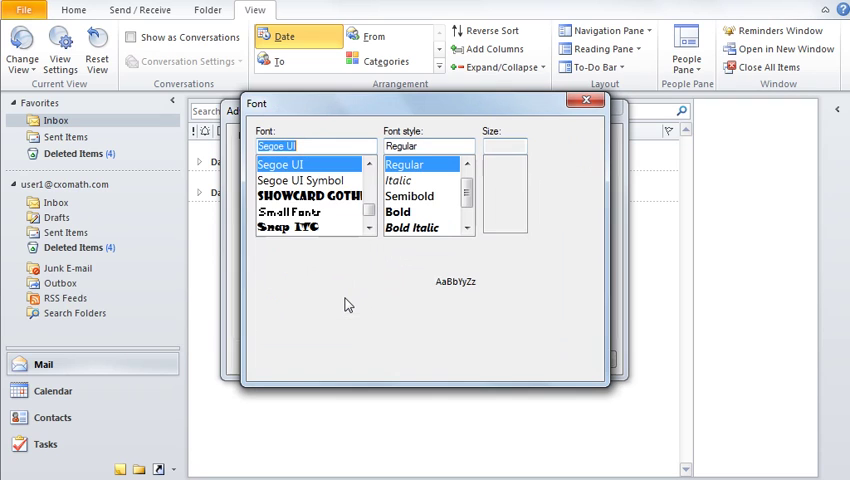
{"action": "left_click", "coordinate": [316, 194]}
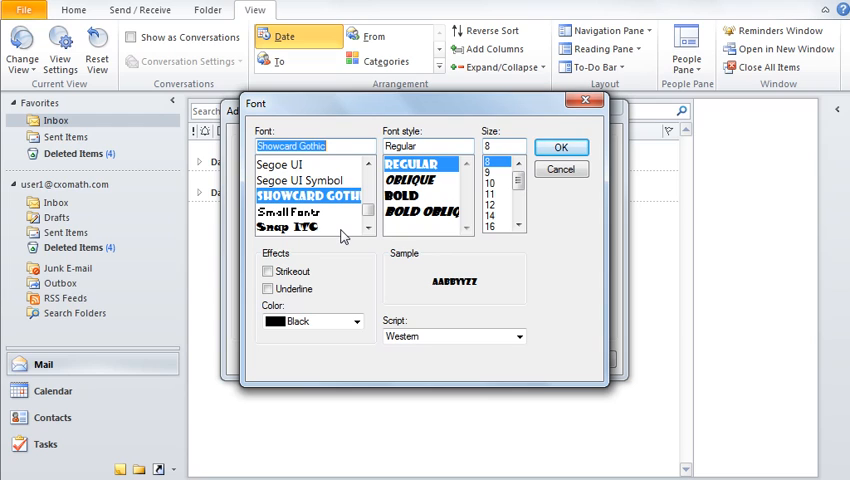
{"action": "mouse_move", "coordinate": [336, 288]}
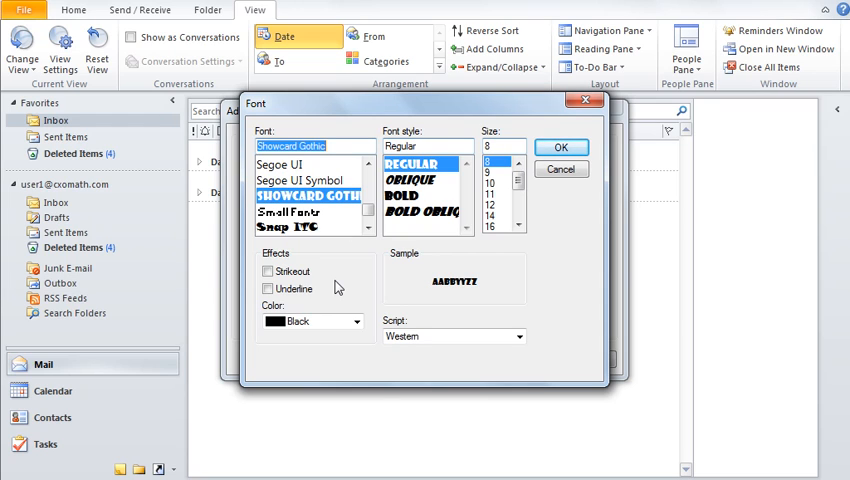
{"action": "left_click", "coordinate": [356, 320]}
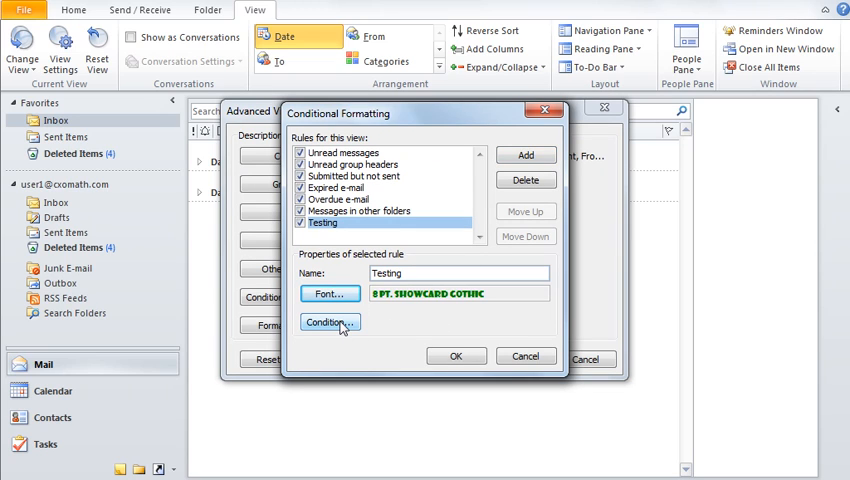
Step: Limit the Testing rule to messages from the chosen sender and confirm the filter
{"action": "left_click", "coordinate": [330, 322]}
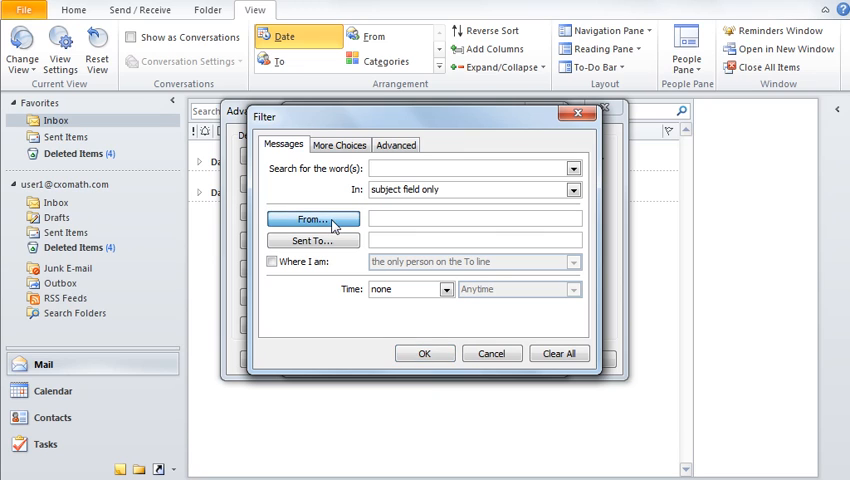
{"action": "left_click", "coordinate": [312, 220]}
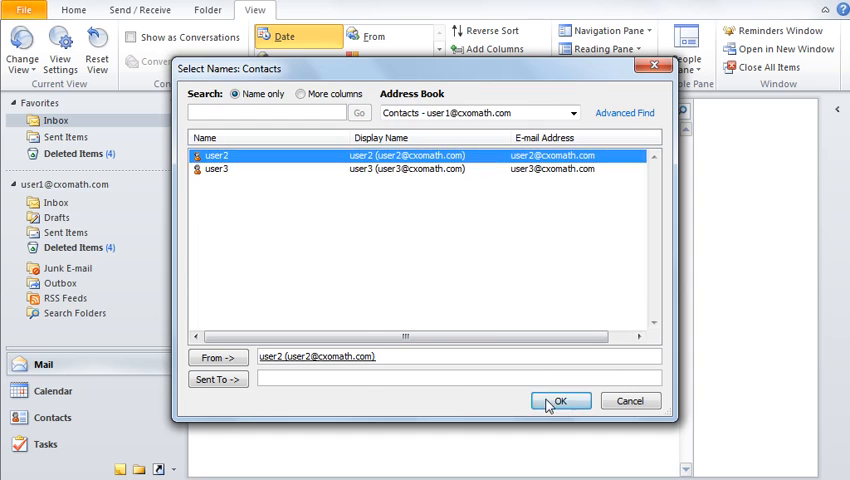
{"action": "left_click", "coordinate": [584, 400]}
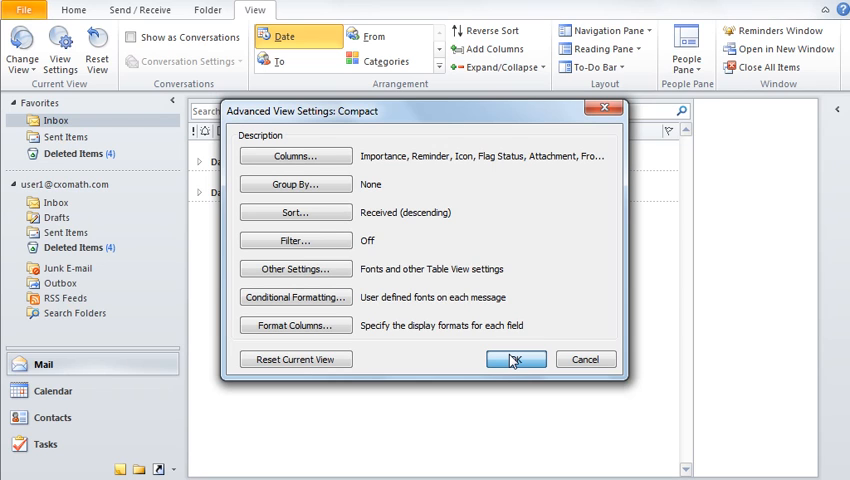
Step: Apply the view and preview the Yes: Testing reply and the Testing1 message in green Showcard Gothic
{"action": "left_click", "coordinate": [516, 360]}
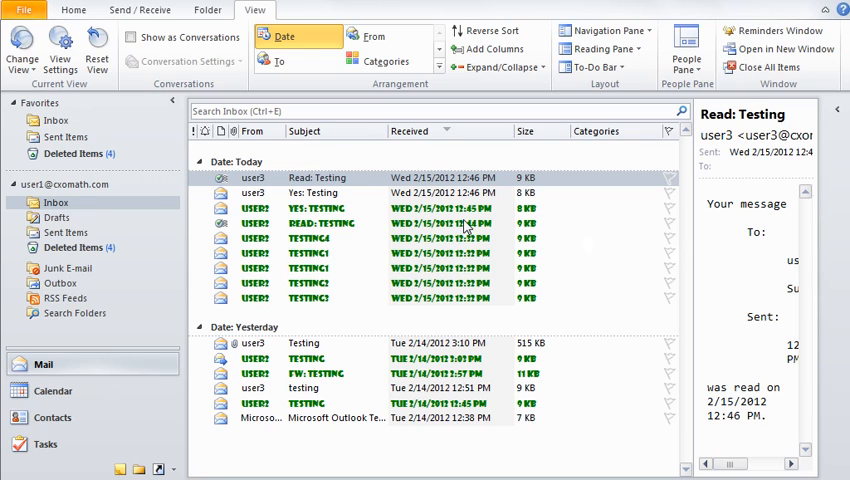
{"action": "mouse_move", "coordinate": [478, 238]}
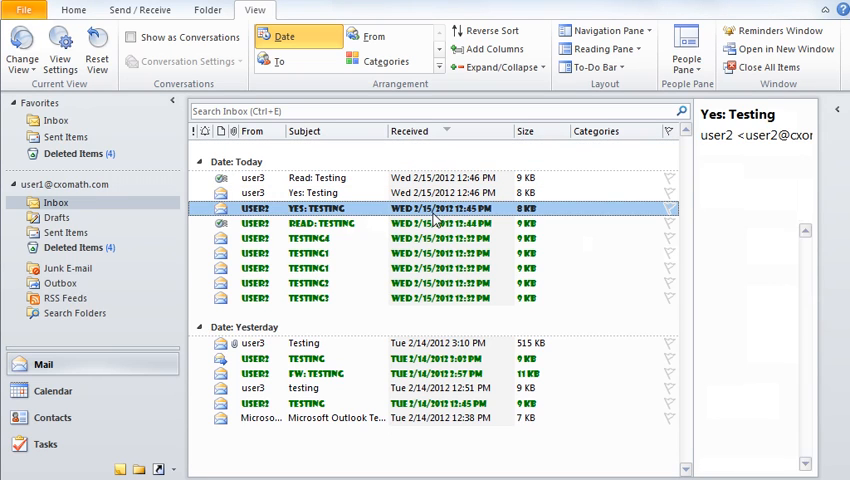
{"action": "left_click", "coordinate": [310, 252]}
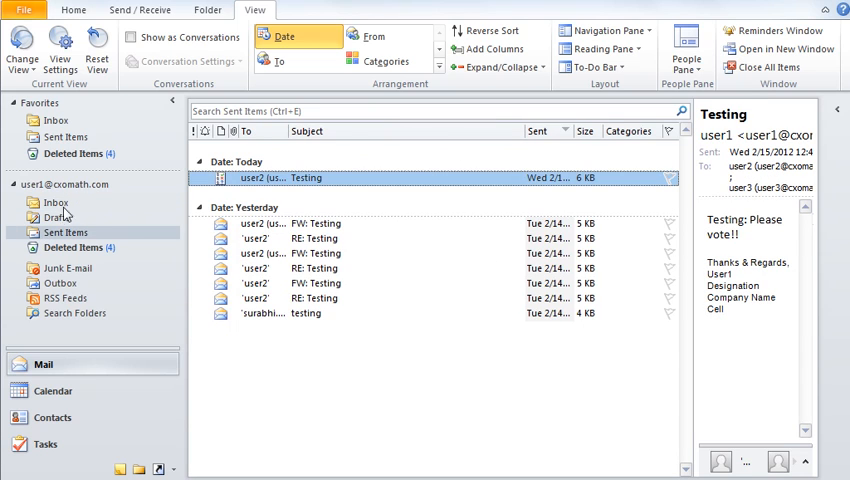
{"action": "left_click", "coordinate": [56, 202]}
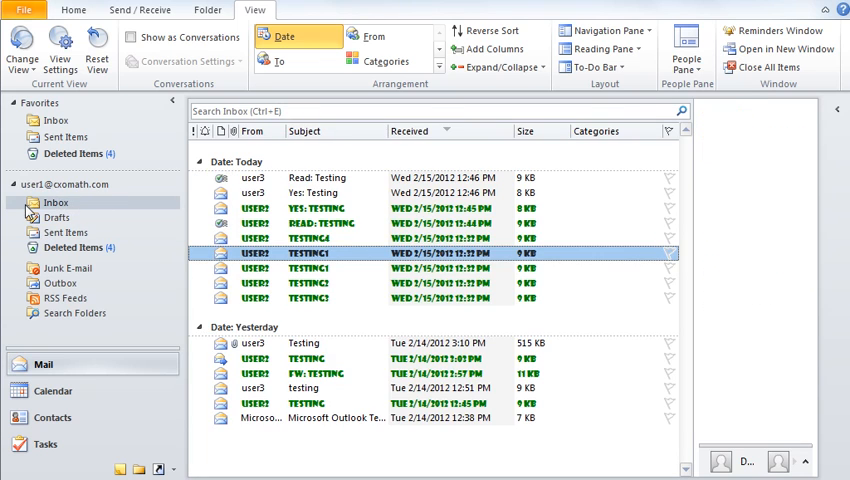
{"action": "left_click", "coordinate": [308, 252]}
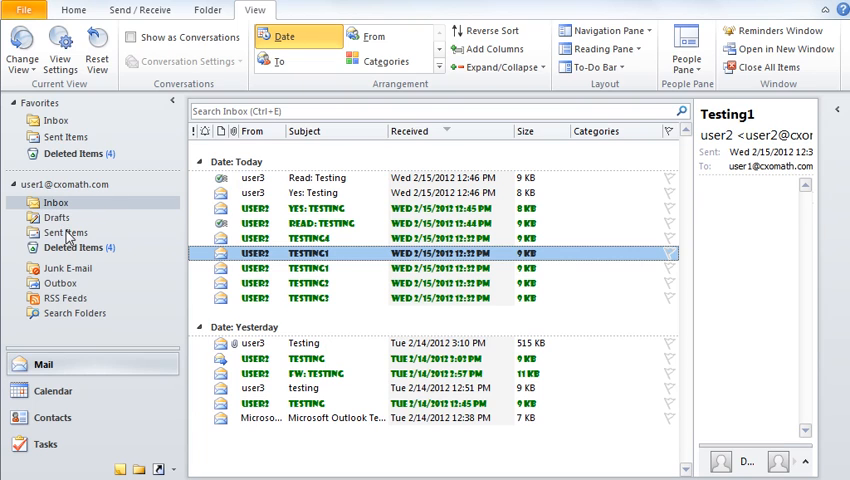
Step: In Sent Items, add a formatting rule using green 8 pt Showcard Gothic
{"action": "left_click", "coordinate": [64, 232]}
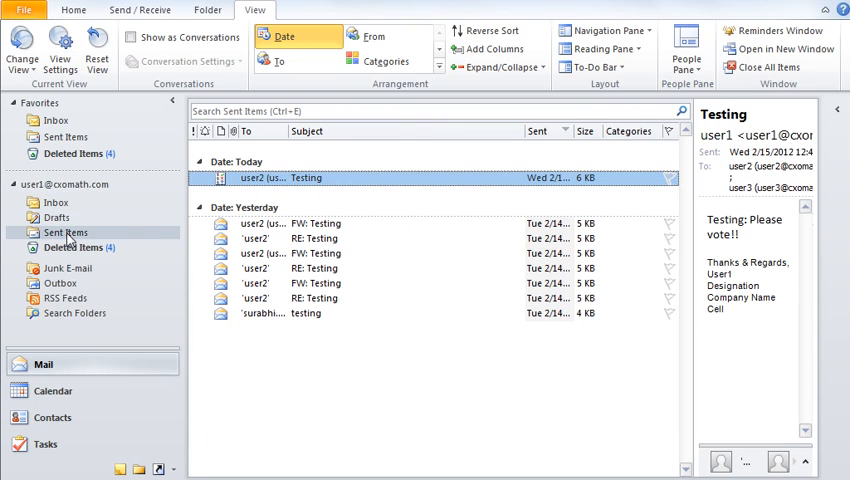
{"action": "mouse_move", "coordinate": [118, 232]}
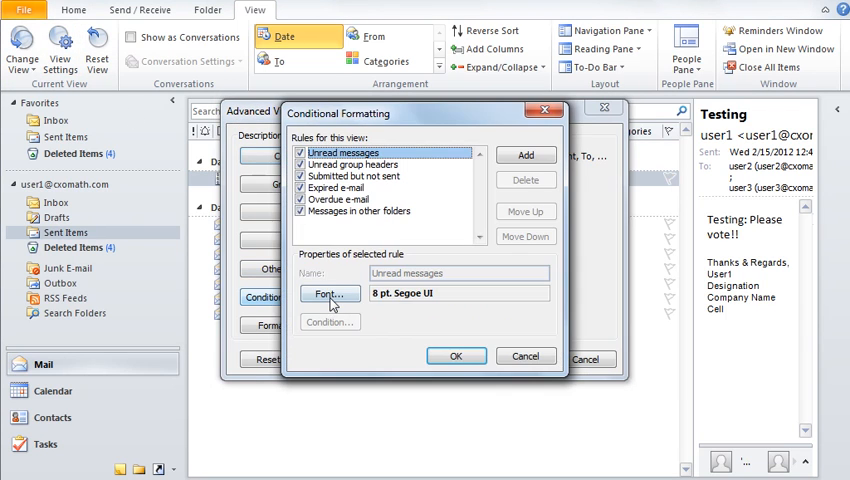
{"action": "left_click", "coordinate": [526, 156]}
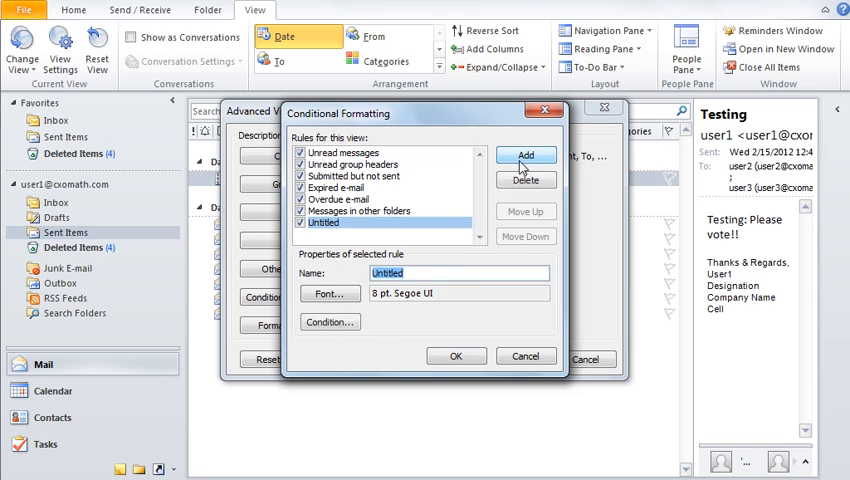
{"action": "left_click", "coordinate": [328, 292]}
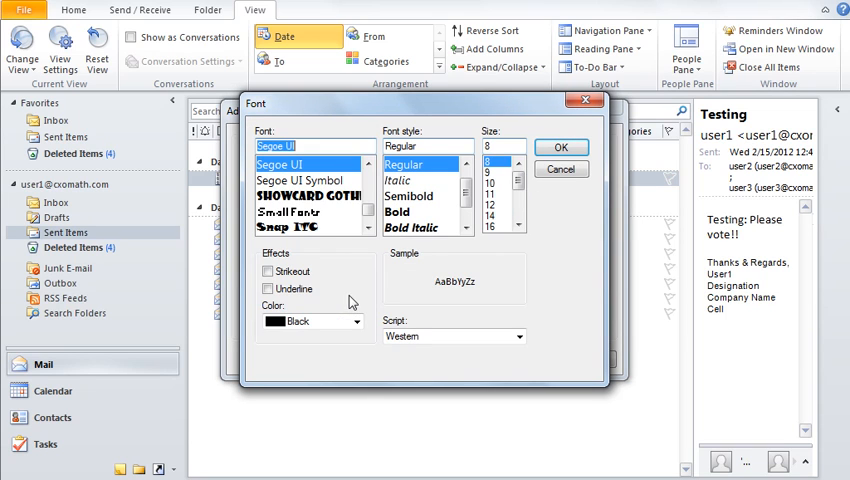
{"action": "left_click", "coordinate": [312, 196]}
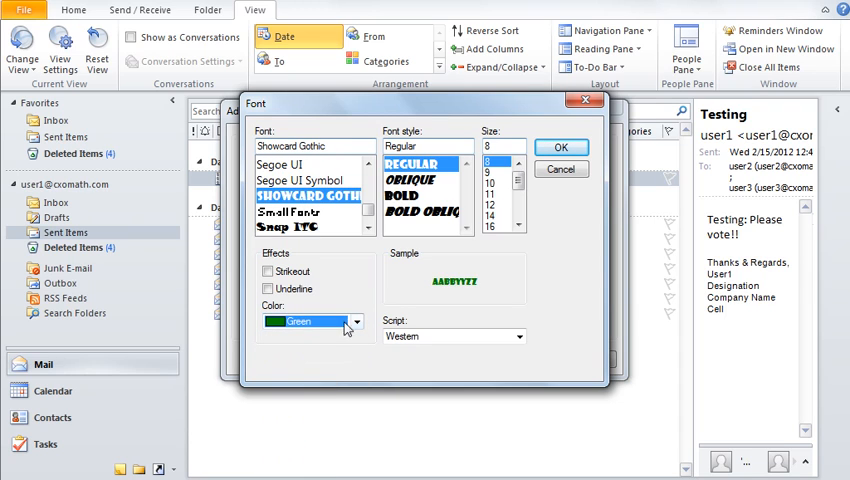
{"action": "mouse_move", "coordinate": [562, 148]}
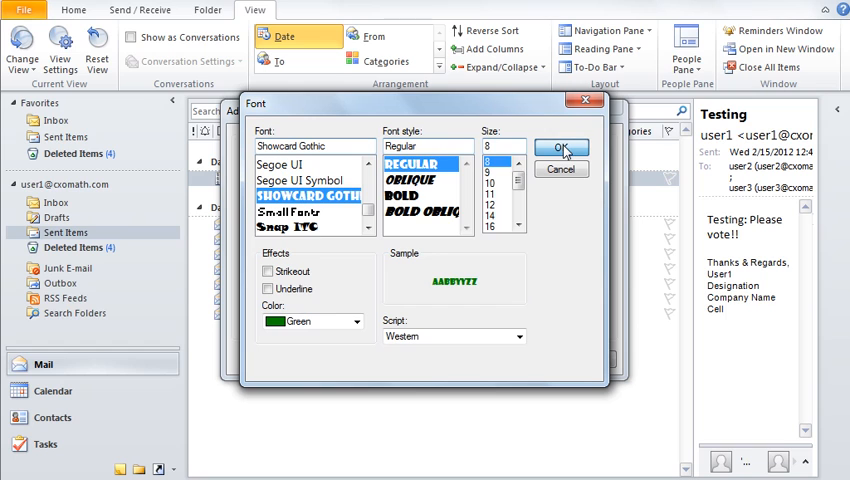
{"action": "left_click", "coordinate": [560, 148]}
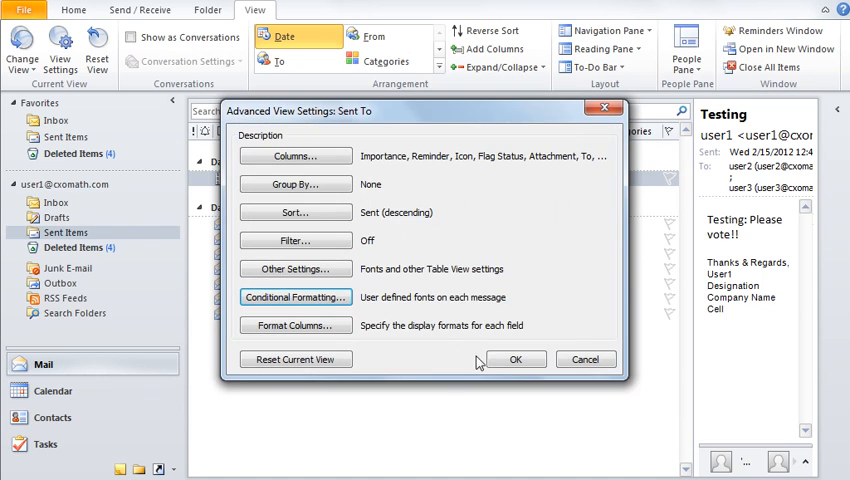
Step: Apply the Sent Items formatting and preview the Testing2 message in the Inbox
{"action": "left_click", "coordinate": [516, 360]}
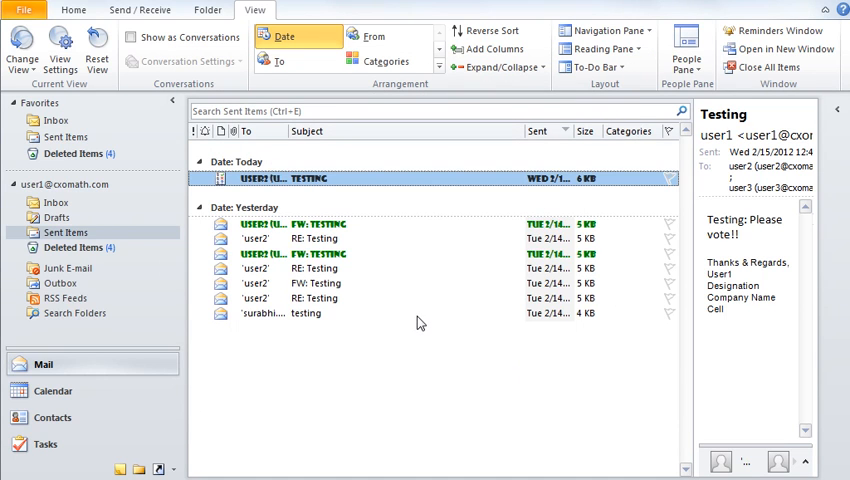
{"action": "mouse_move", "coordinate": [344, 362]}
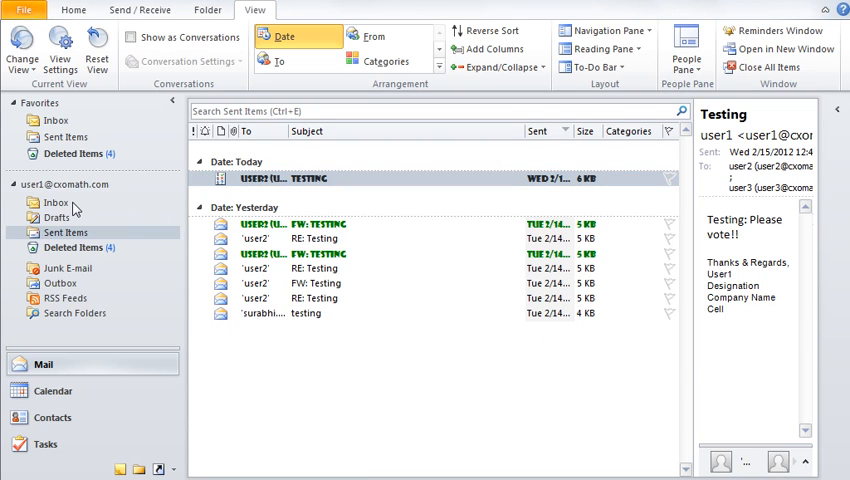
{"action": "left_click", "coordinate": [56, 202]}
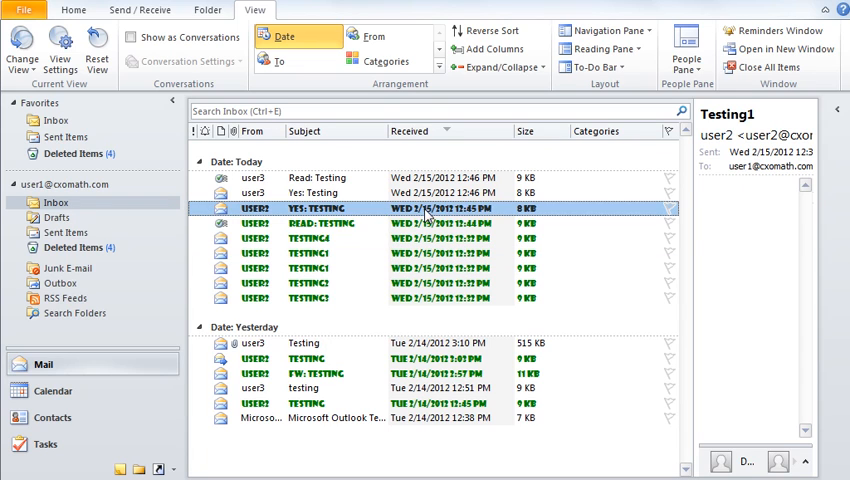
{"action": "left_click", "coordinate": [308, 284]}
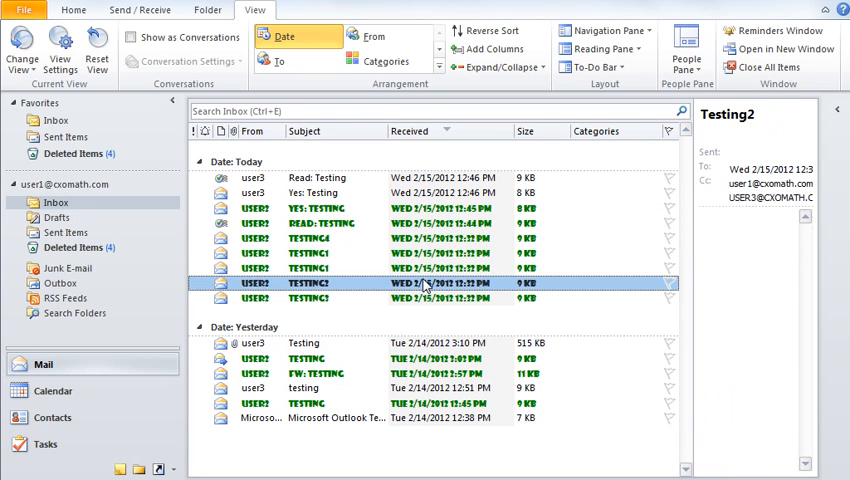
Step: Preview the forwarded Testing message and a sent reply, then return to the Inbox
{"action": "left_click", "coordinate": [64, 232]}
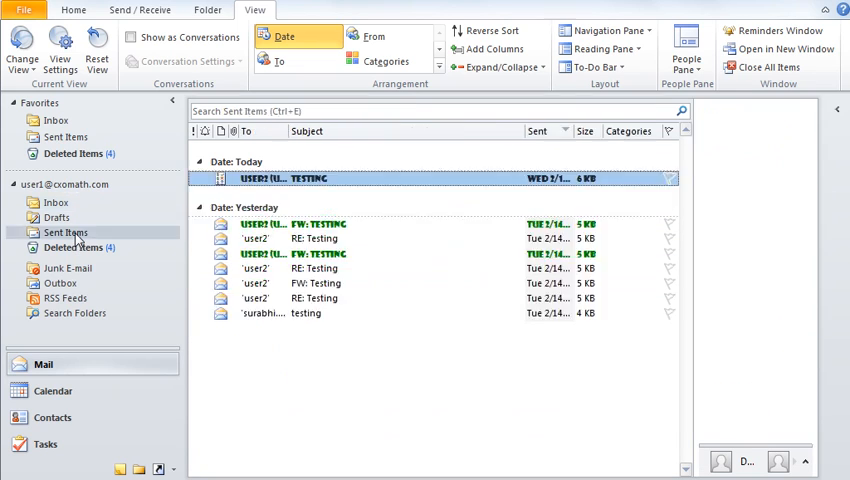
{"action": "left_click", "coordinate": [316, 224]}
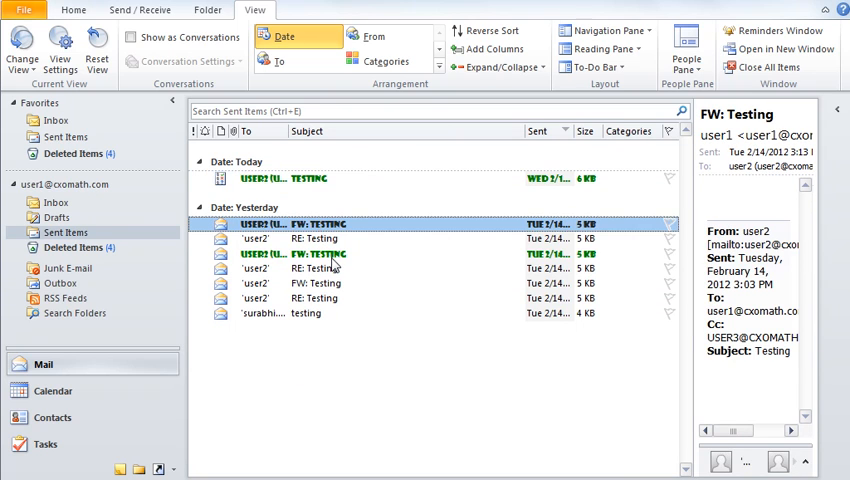
{"action": "left_click", "coordinate": [324, 254]}
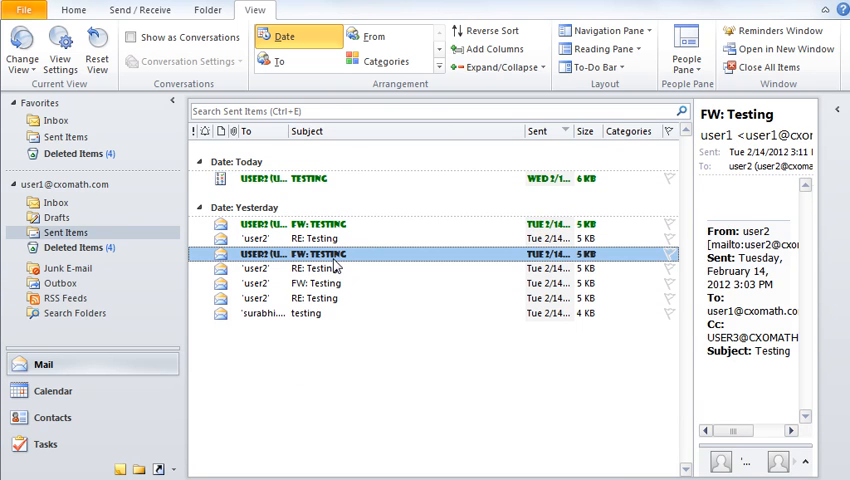
{"action": "left_click", "coordinate": [56, 202]}
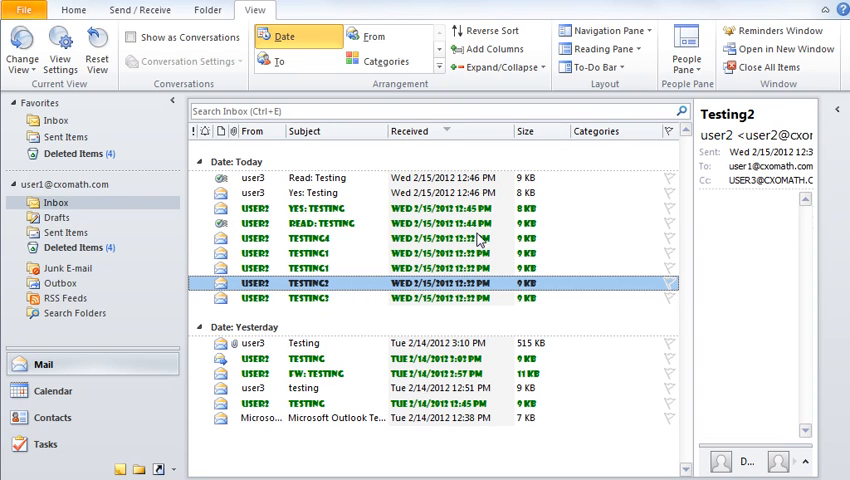
Step: Start a new blank email with the signature in the body
{"action": "left_click", "coordinate": [310, 238]}
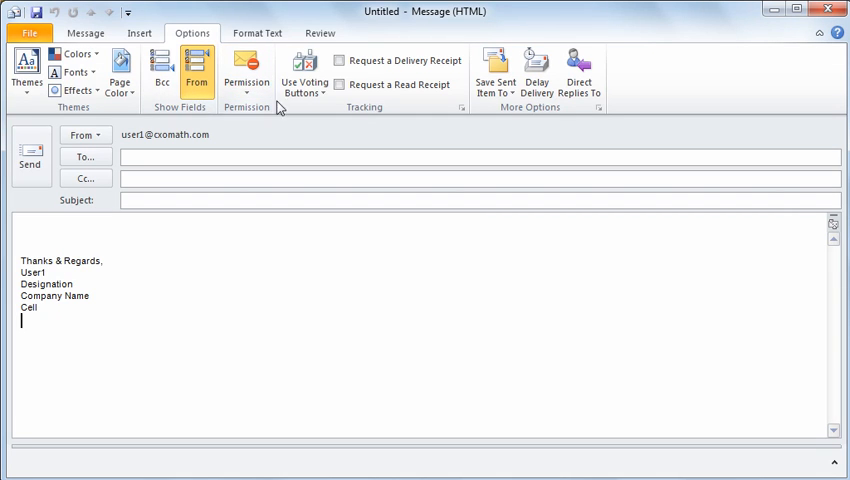
{"action": "left_click", "coordinate": [304, 70]}
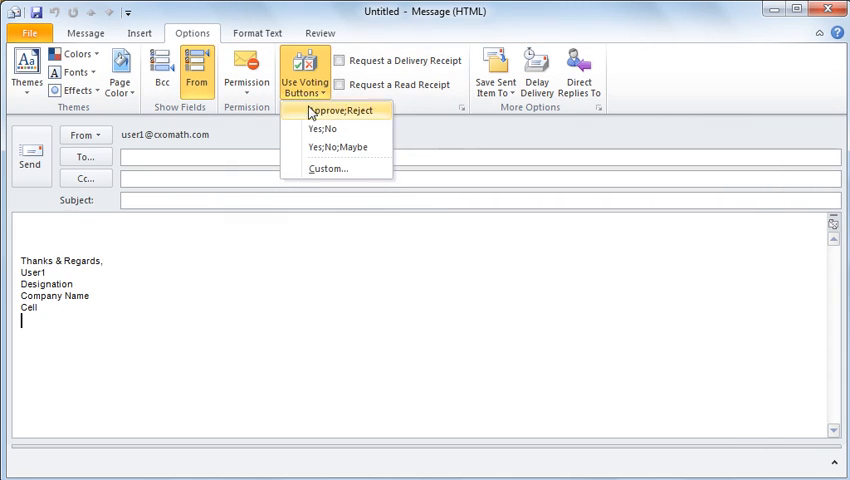
{"action": "mouse_move", "coordinate": [344, 116]}
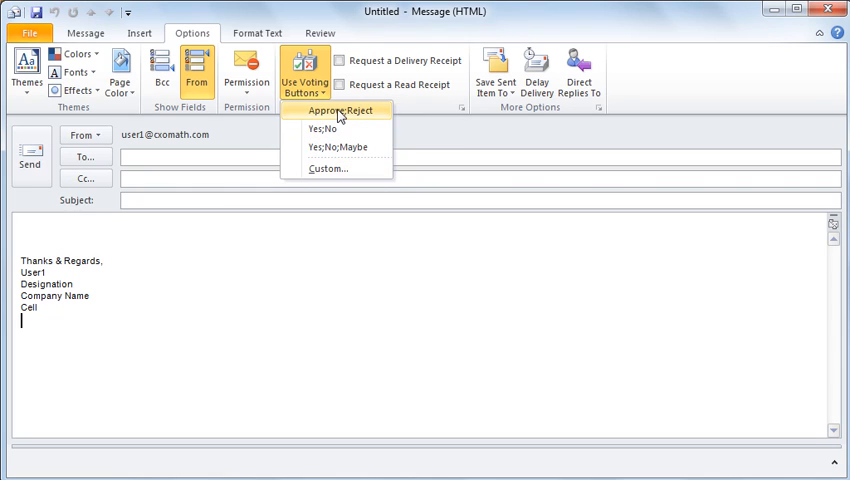
{"action": "mouse_move", "coordinate": [340, 148]}
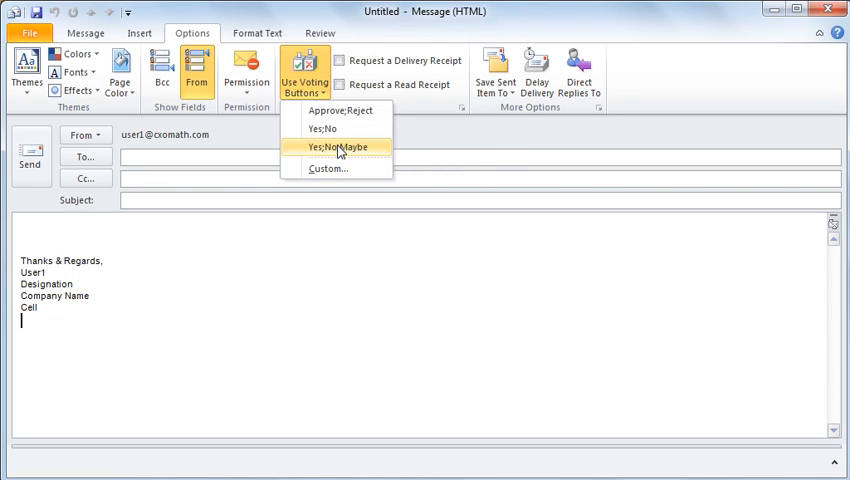
{"action": "mouse_move", "coordinate": [262, 116]}
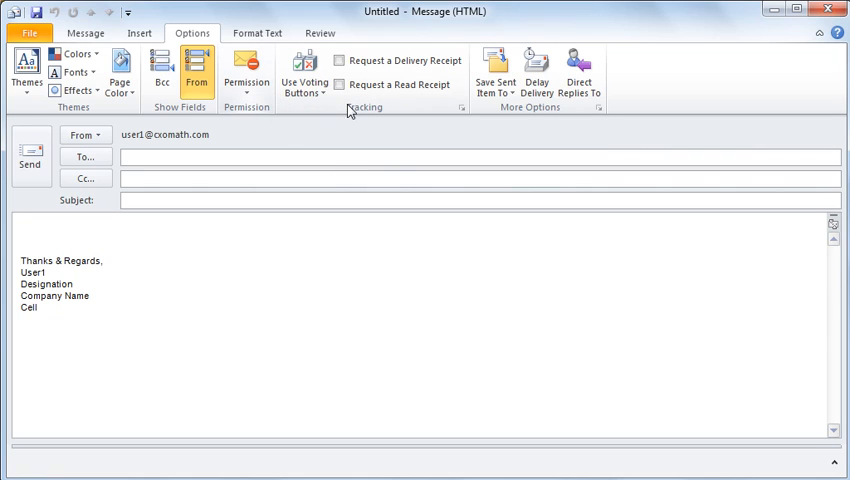
{"action": "mouse_move", "coordinate": [362, 120]}
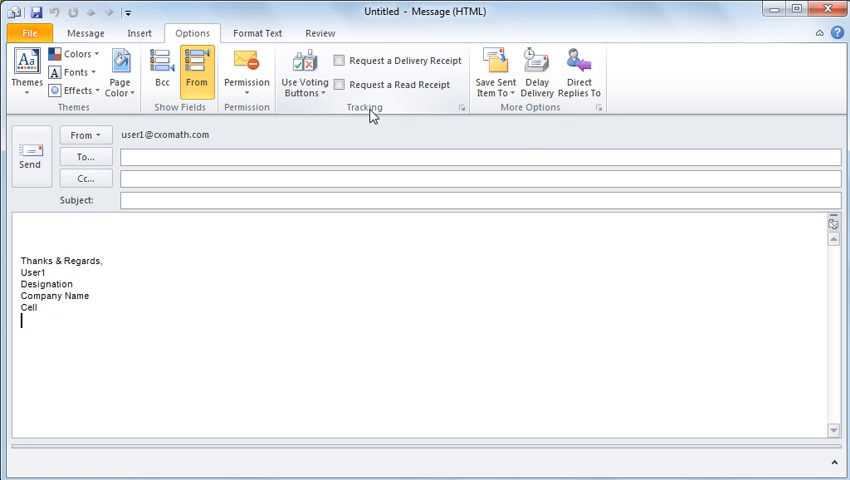
{"action": "mouse_move", "coordinate": [152, 230]}
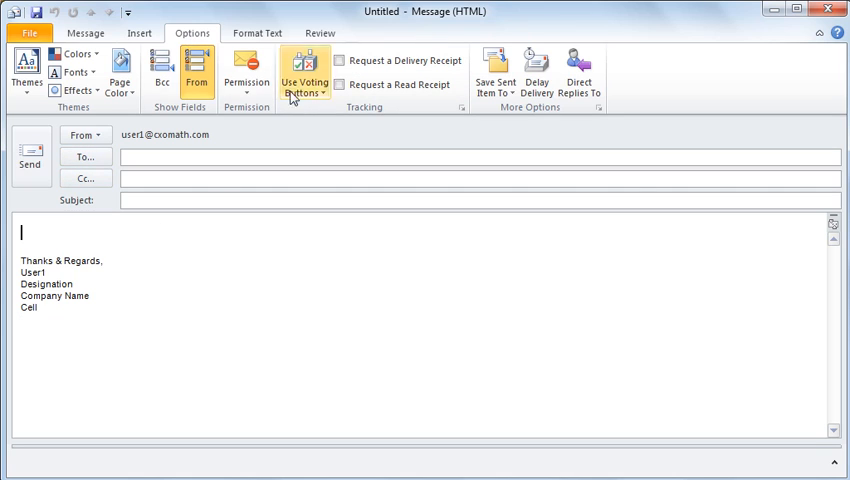
Step: Add Yes;No voting buttons to the new message
{"action": "left_click", "coordinate": [304, 70]}
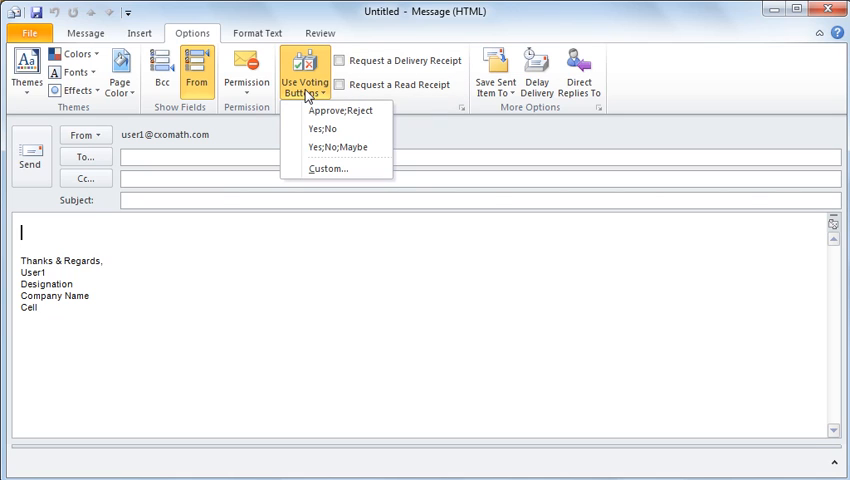
{"action": "mouse_move", "coordinate": [326, 128]}
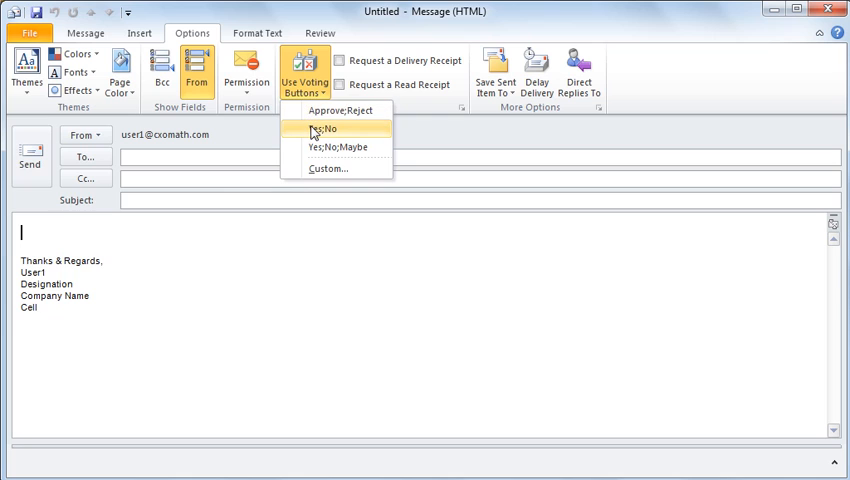
{"action": "left_click", "coordinate": [326, 128]}
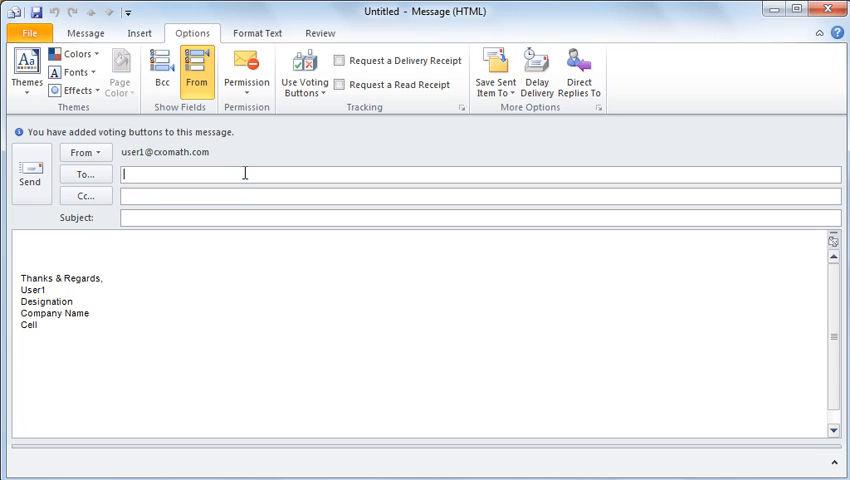
Step: Request both a delivery receipt and a read receipt for the message
{"action": "left_click", "coordinate": [188, 218]}
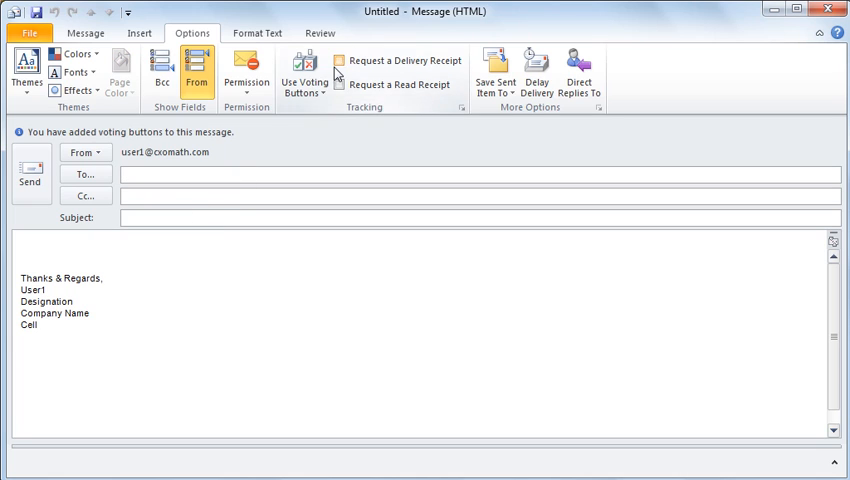
{"action": "left_click", "coordinate": [342, 60]}
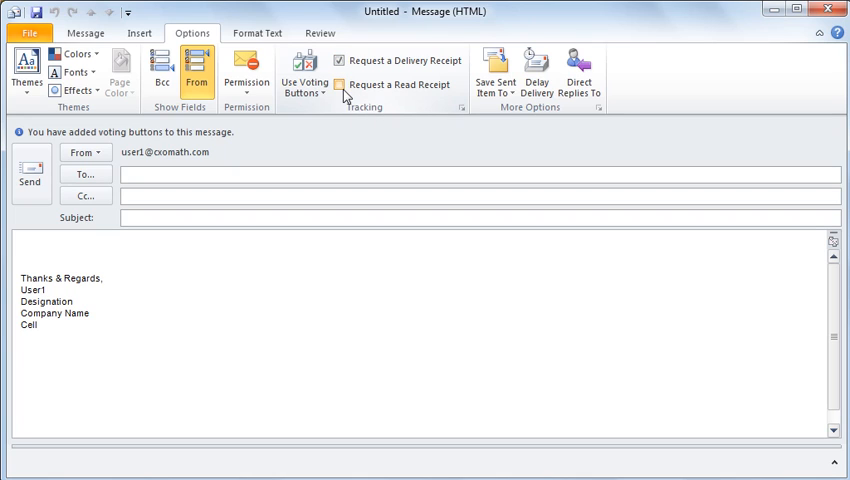
{"action": "left_click", "coordinate": [344, 84]}
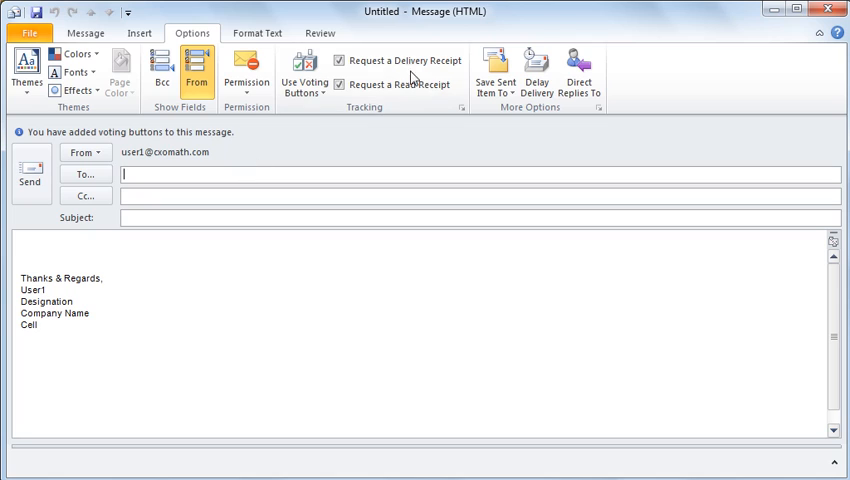
{"action": "left_click", "coordinate": [340, 84]}
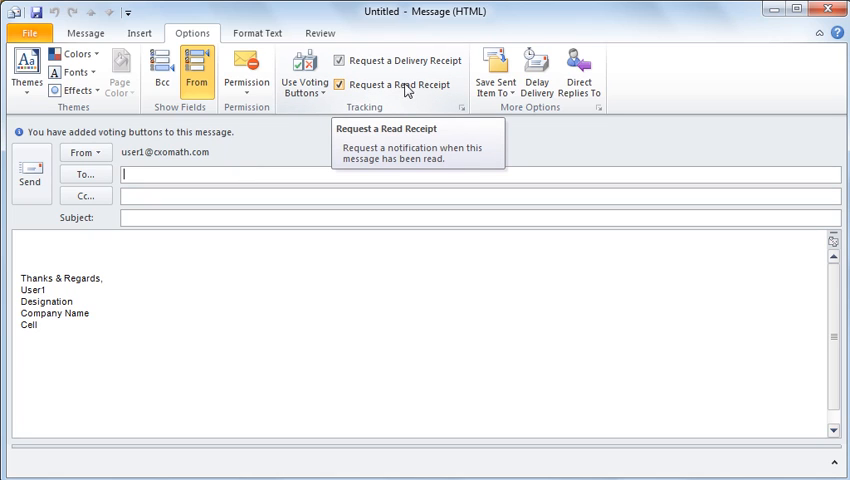
{"action": "mouse_move", "coordinate": [410, 96]}
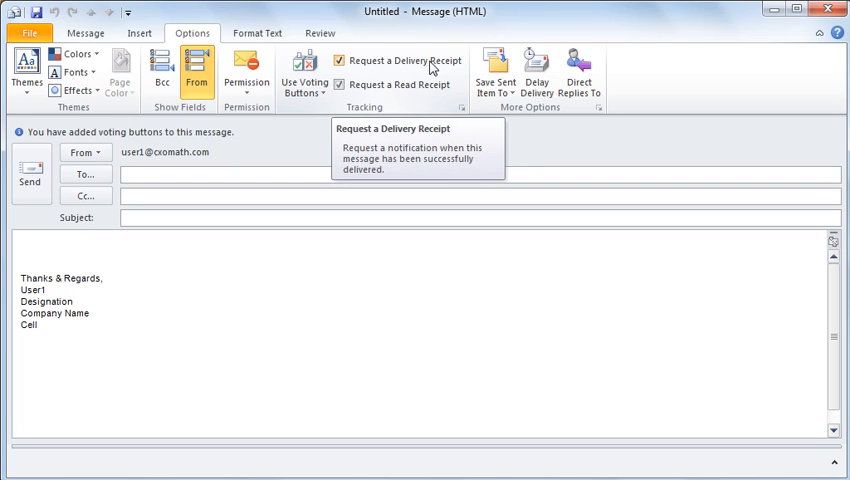
{"action": "mouse_move", "coordinate": [434, 62]}
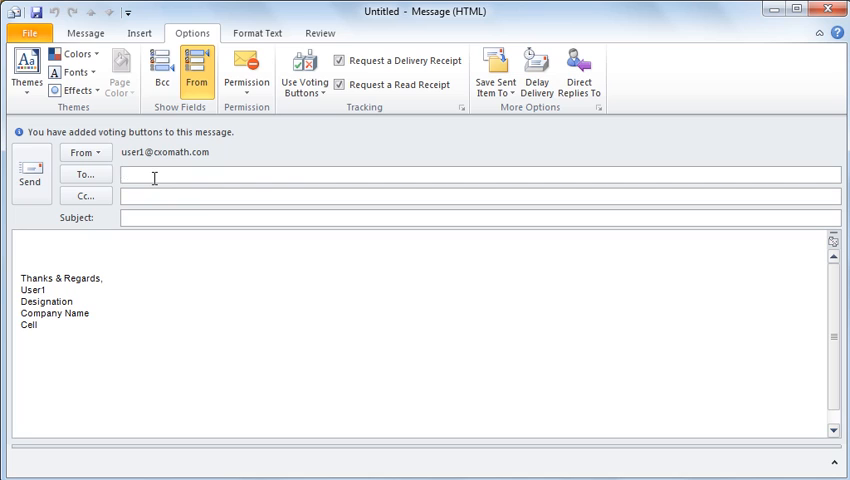
Step: Address the message to the suggested 'user' recipients from autocomplete
{"action": "type", "text": "user"}
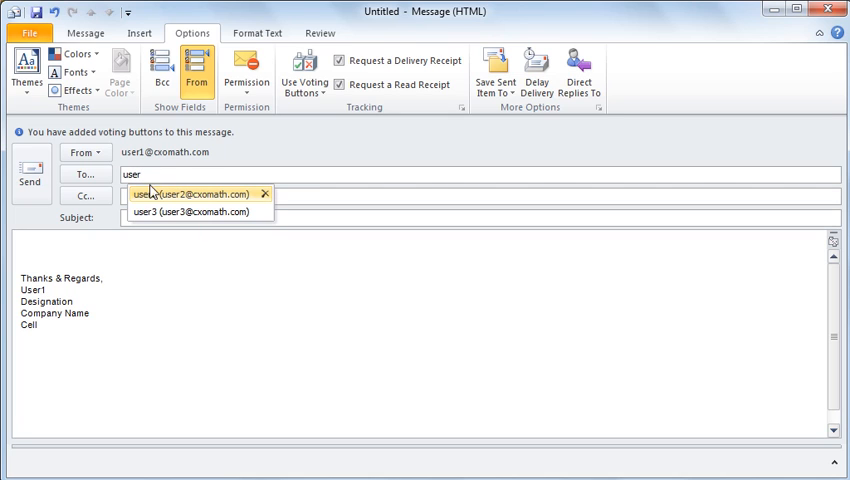
{"action": "left_click", "coordinate": [188, 192]}
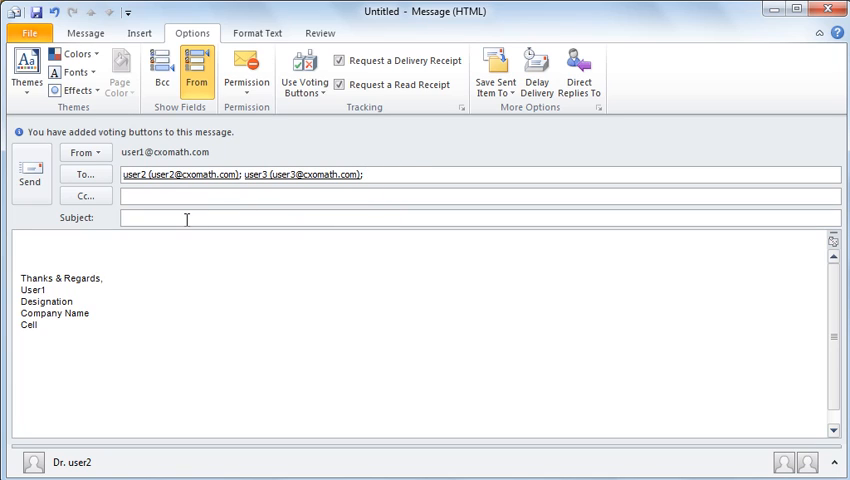
Step: Enter subject Testing and body 'Testing: Please vote!!' and send the message
{"action": "type", "text": "Testing"}
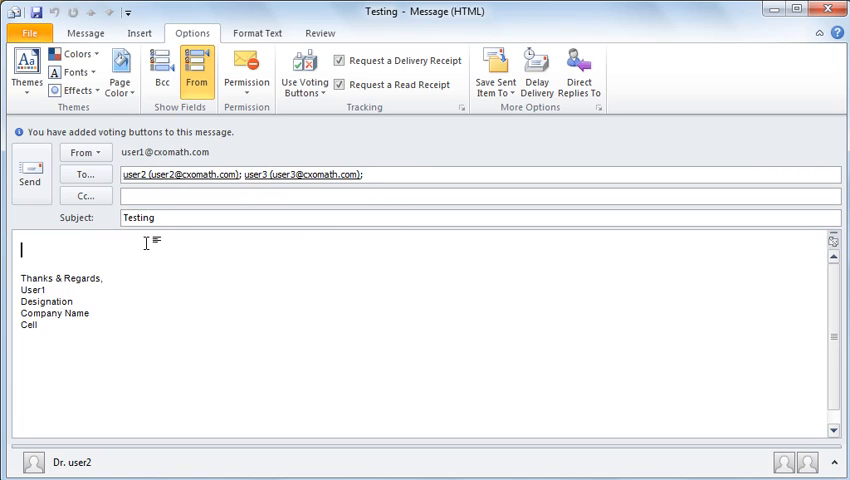
{"action": "type", "text": "Testing: Please"}
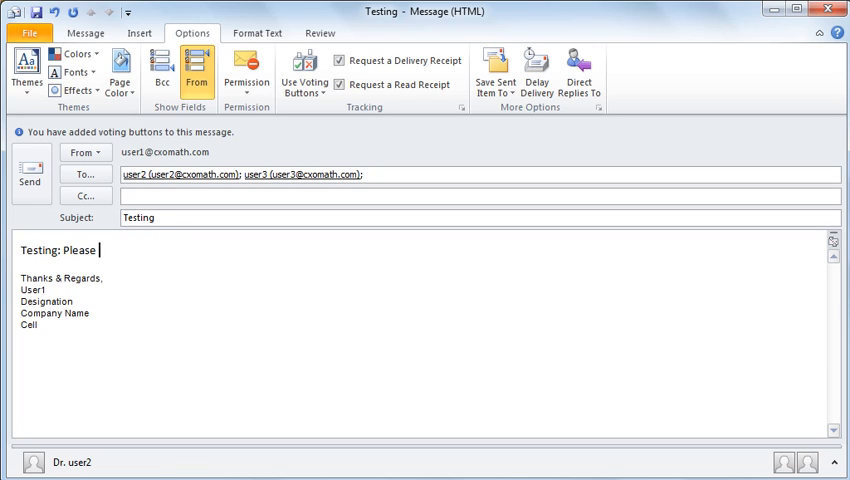
{"action": "type", "text": "vot"}
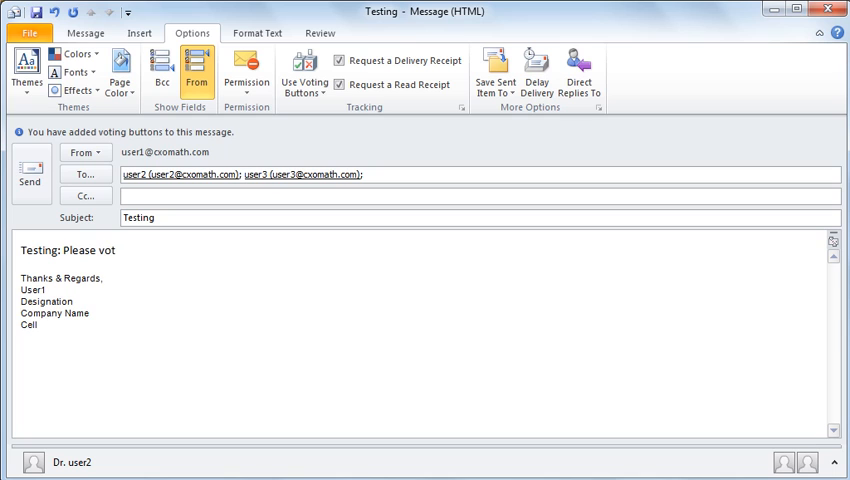
{"action": "type", "text": "e!!"}
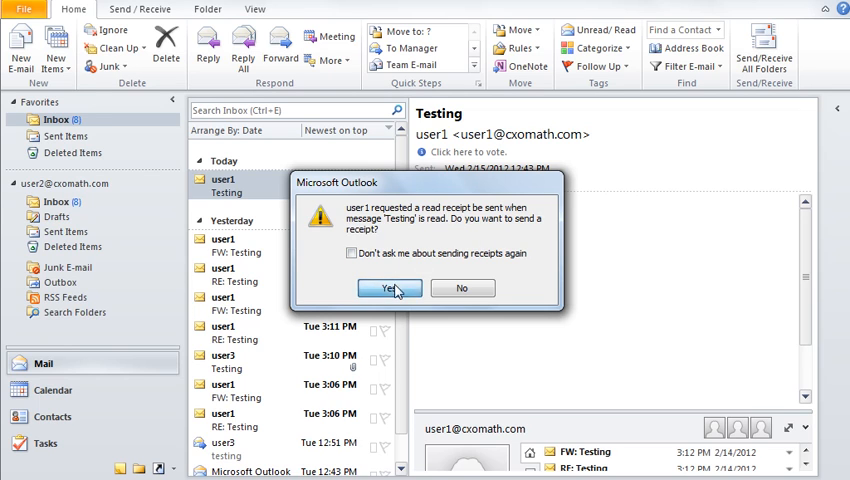
Step: Allow the read receipt and vote Yes on the Testing message, sending the response now
{"action": "left_click", "coordinate": [388, 288]}
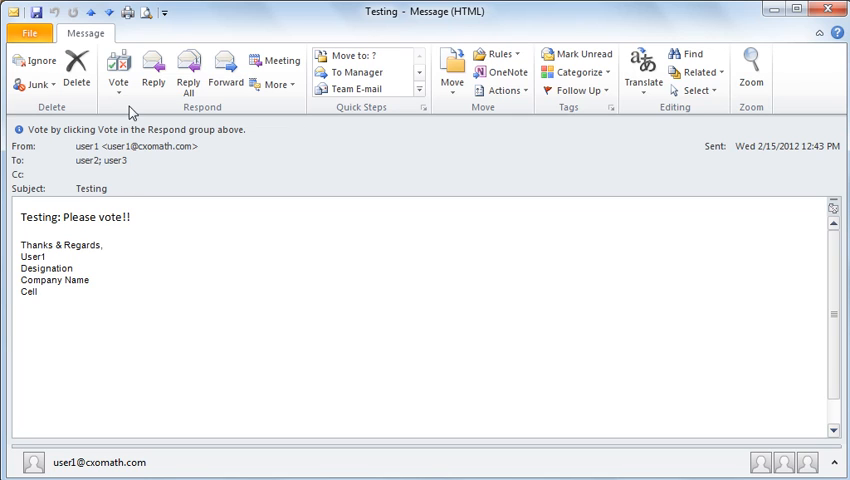
{"action": "left_click", "coordinate": [120, 76]}
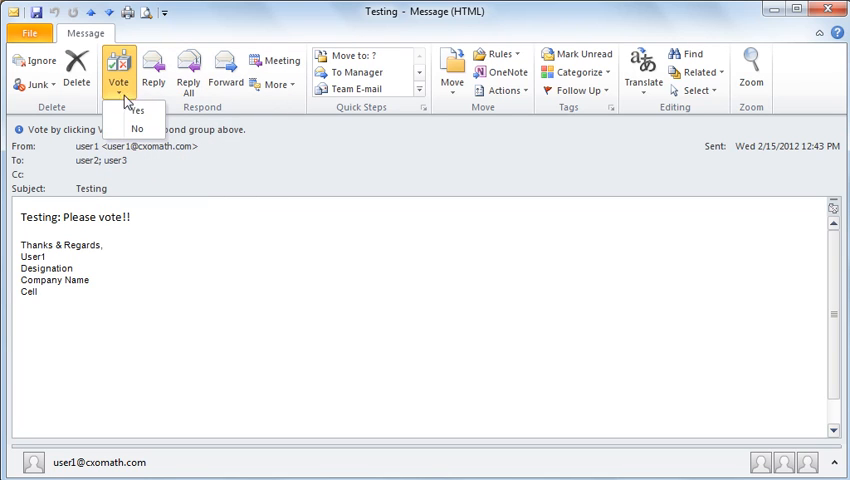
{"action": "left_click", "coordinate": [144, 112]}
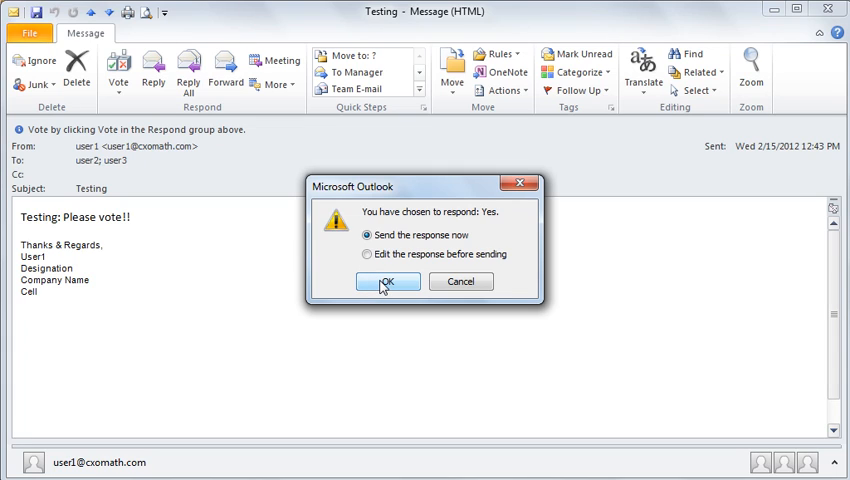
{"action": "mouse_move", "coordinate": [388, 284]}
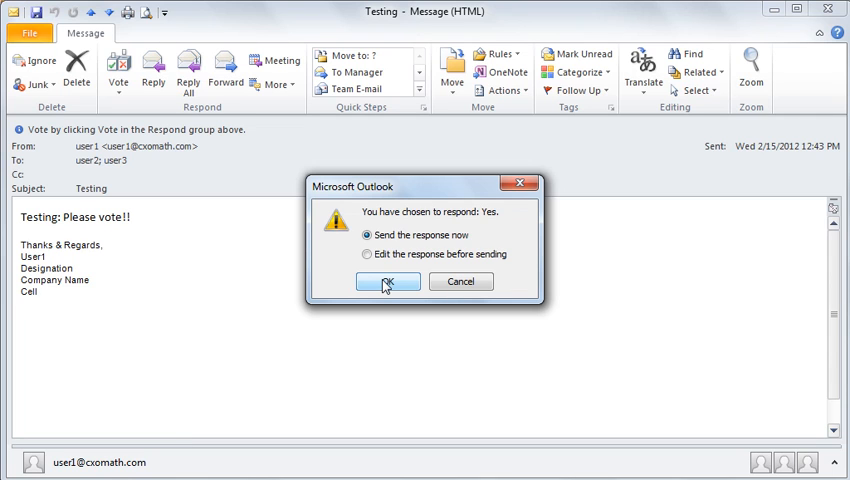
{"action": "left_click", "coordinate": [388, 280]}
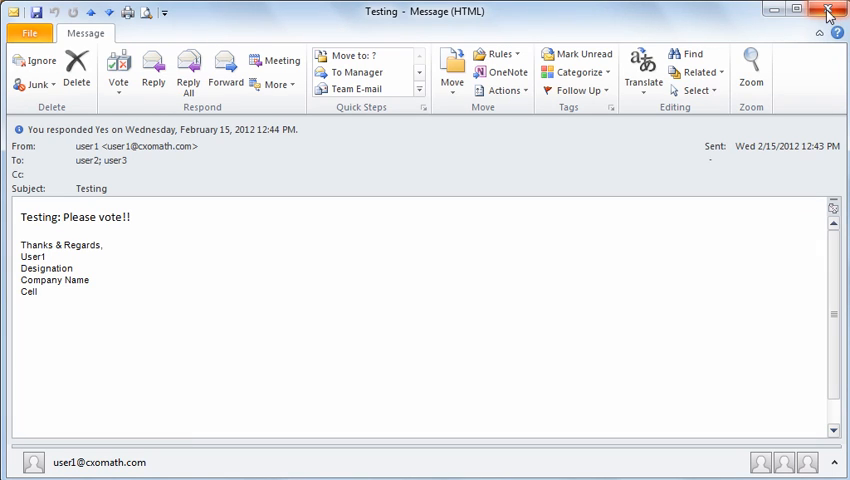